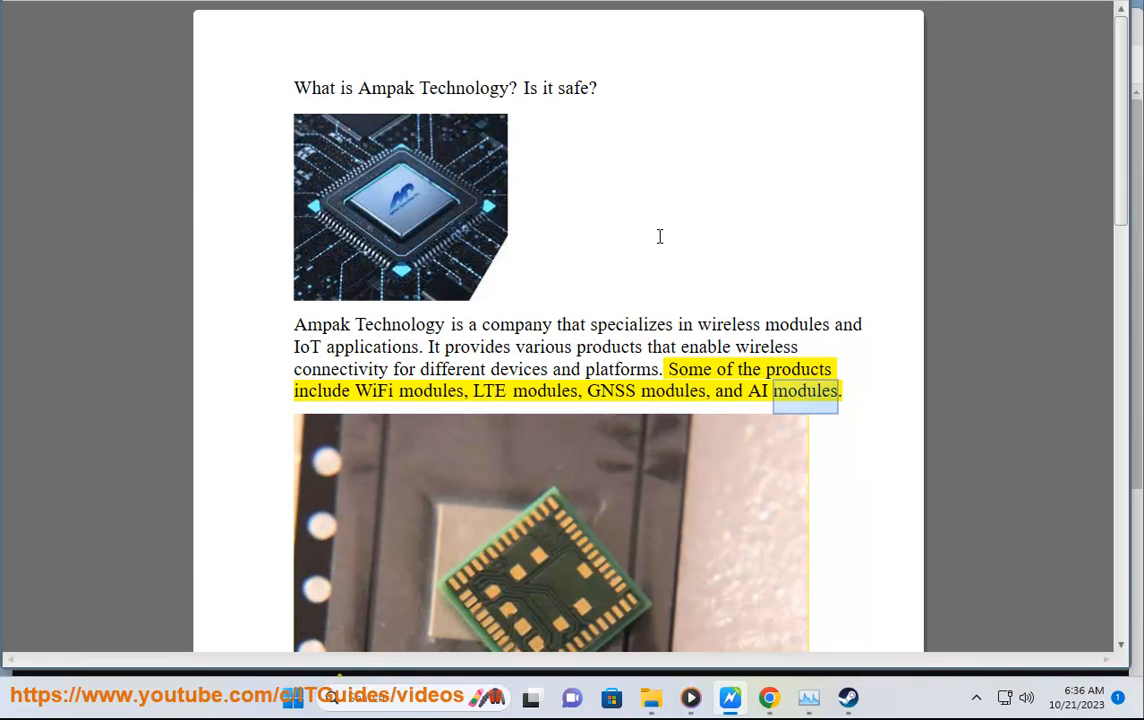
# Scroll down the read-aloud Ampak Technology article to the wireless device risks paragraph
pyautogui.scroll(-3)
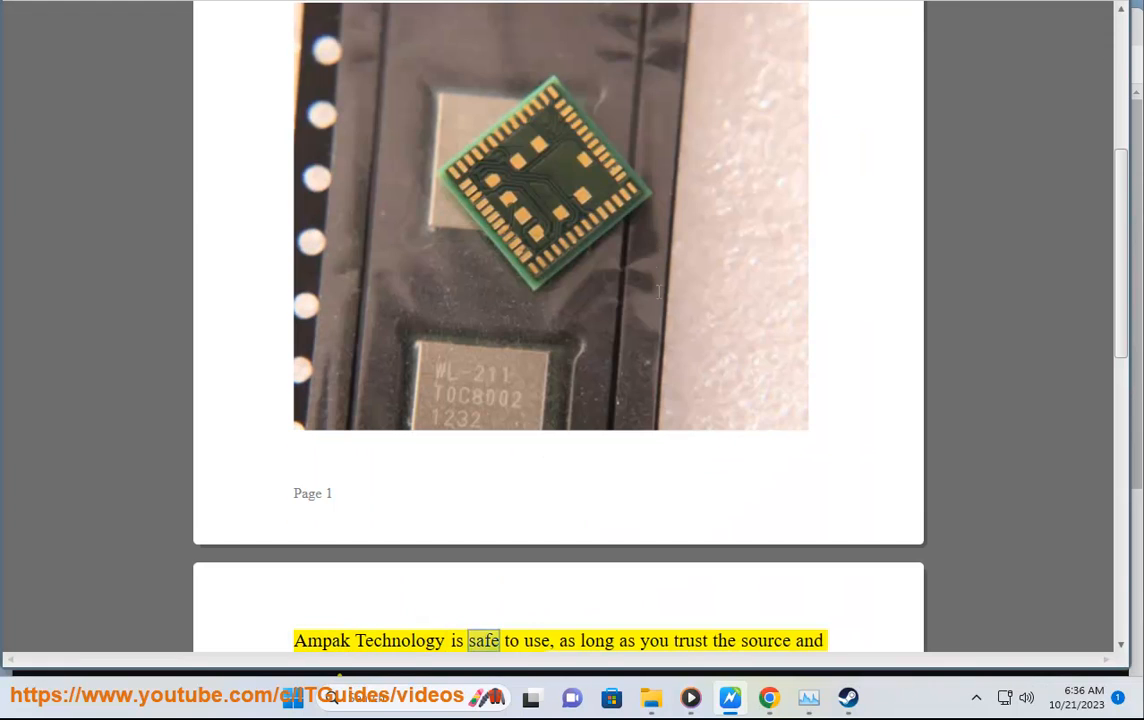
pyautogui.scroll(-3)
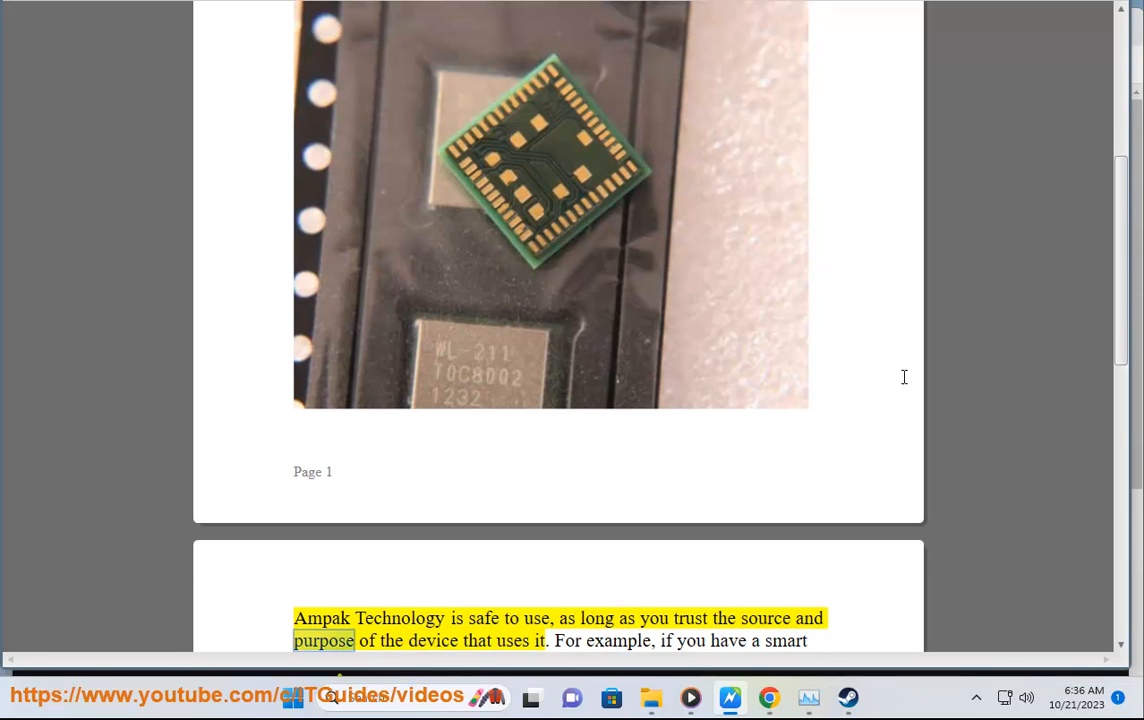
pyautogui.scroll(-3)
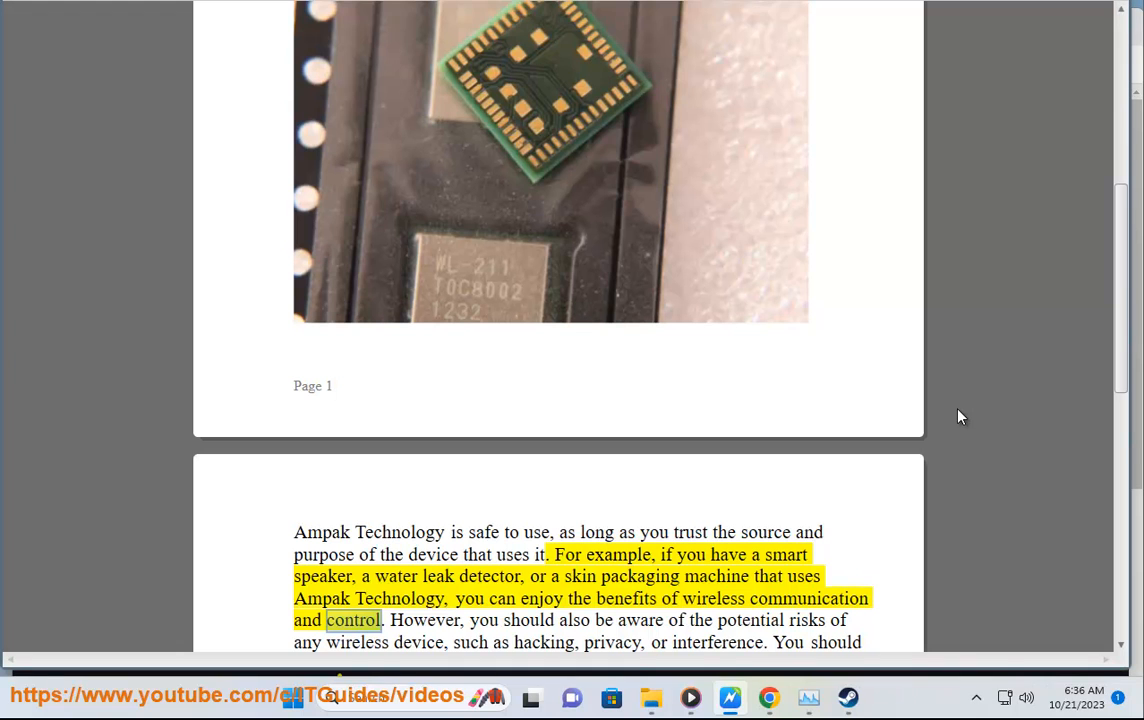
pyautogui.scroll(-3)
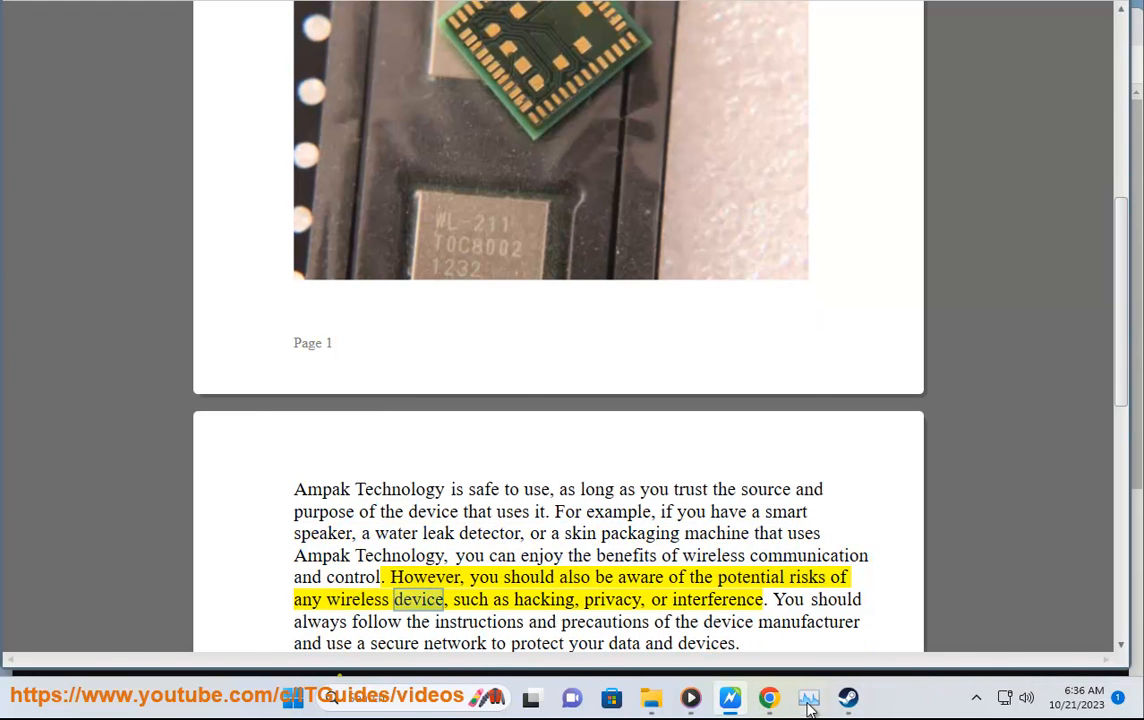
# Switch to Chrome and search DuckDuckGo for 'PROTECT HOME ROUTER'
pyautogui.click(768, 697)
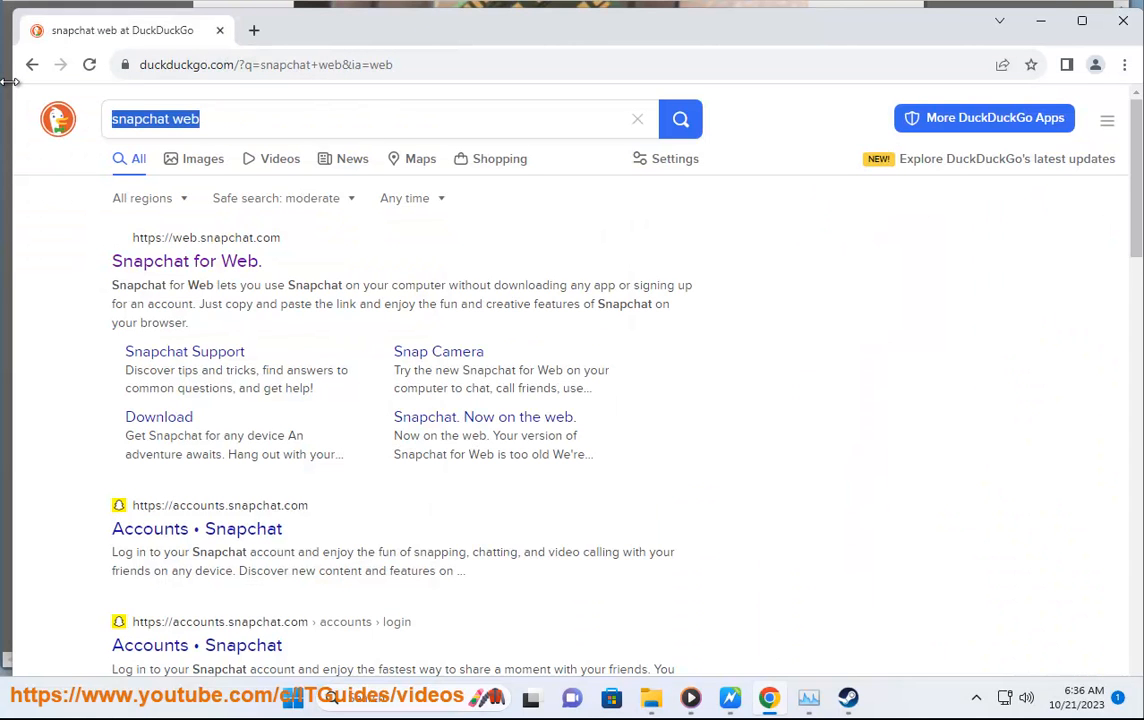
pyautogui.write('PROTECT HOME ROUTER')
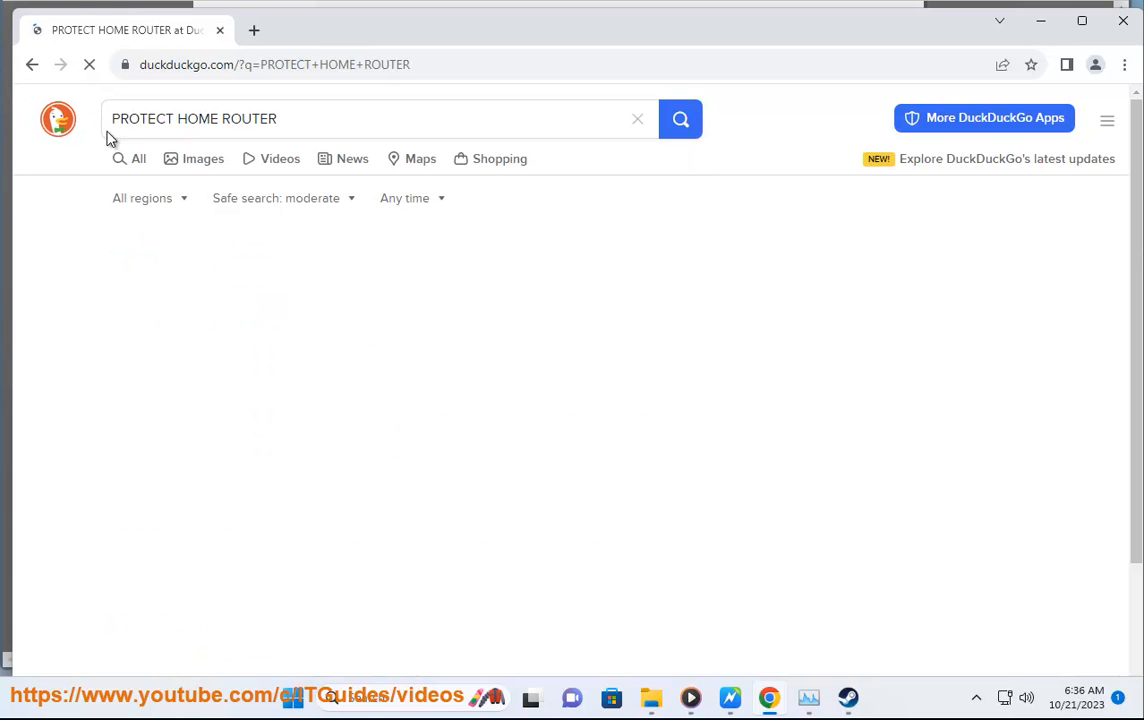
pyautogui.click(680, 118)
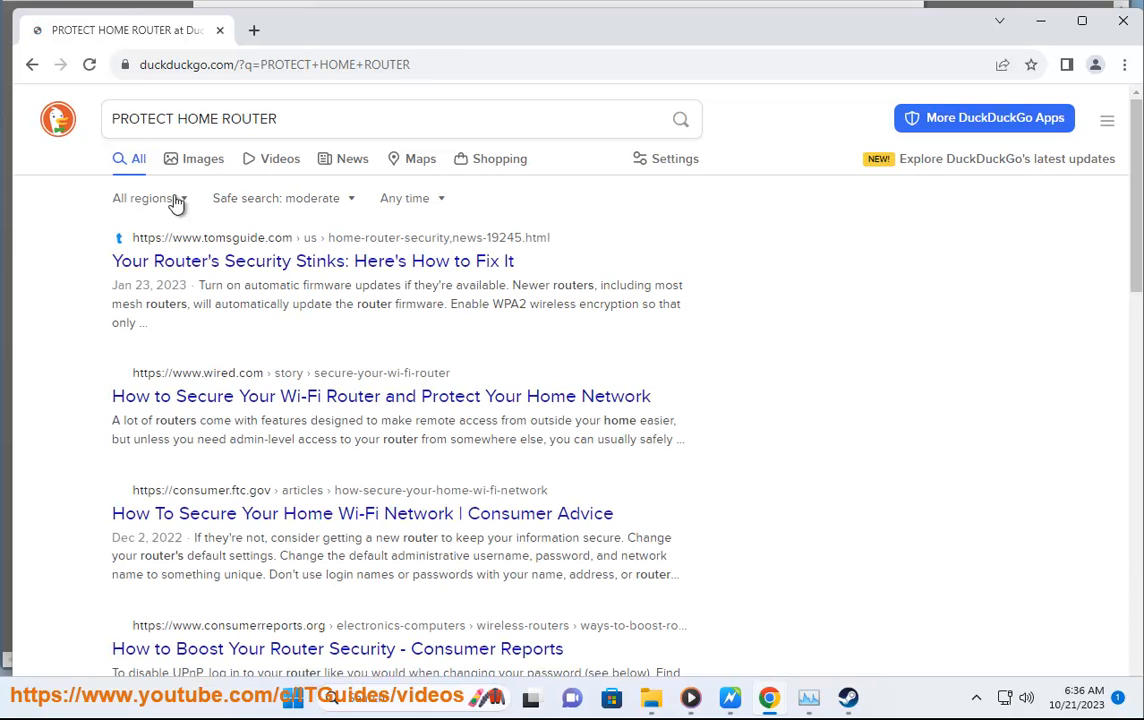